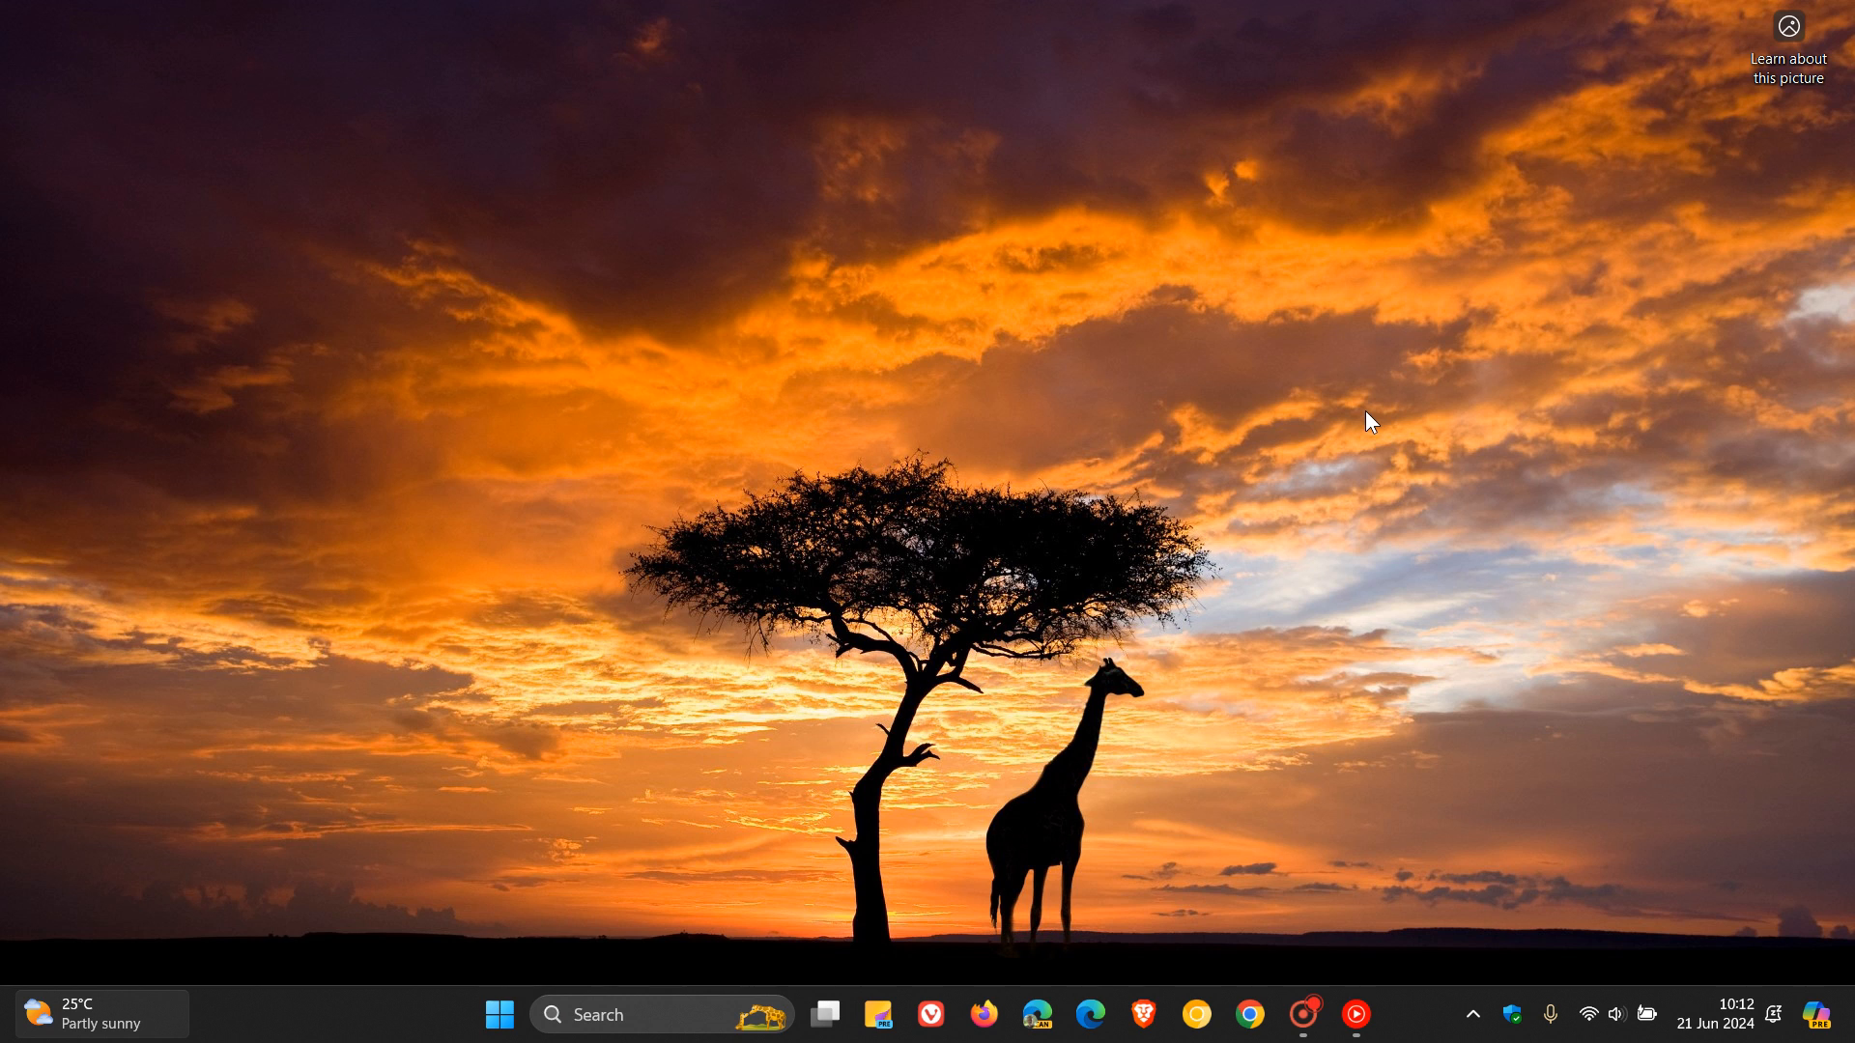
mouse_move(1478, 446)
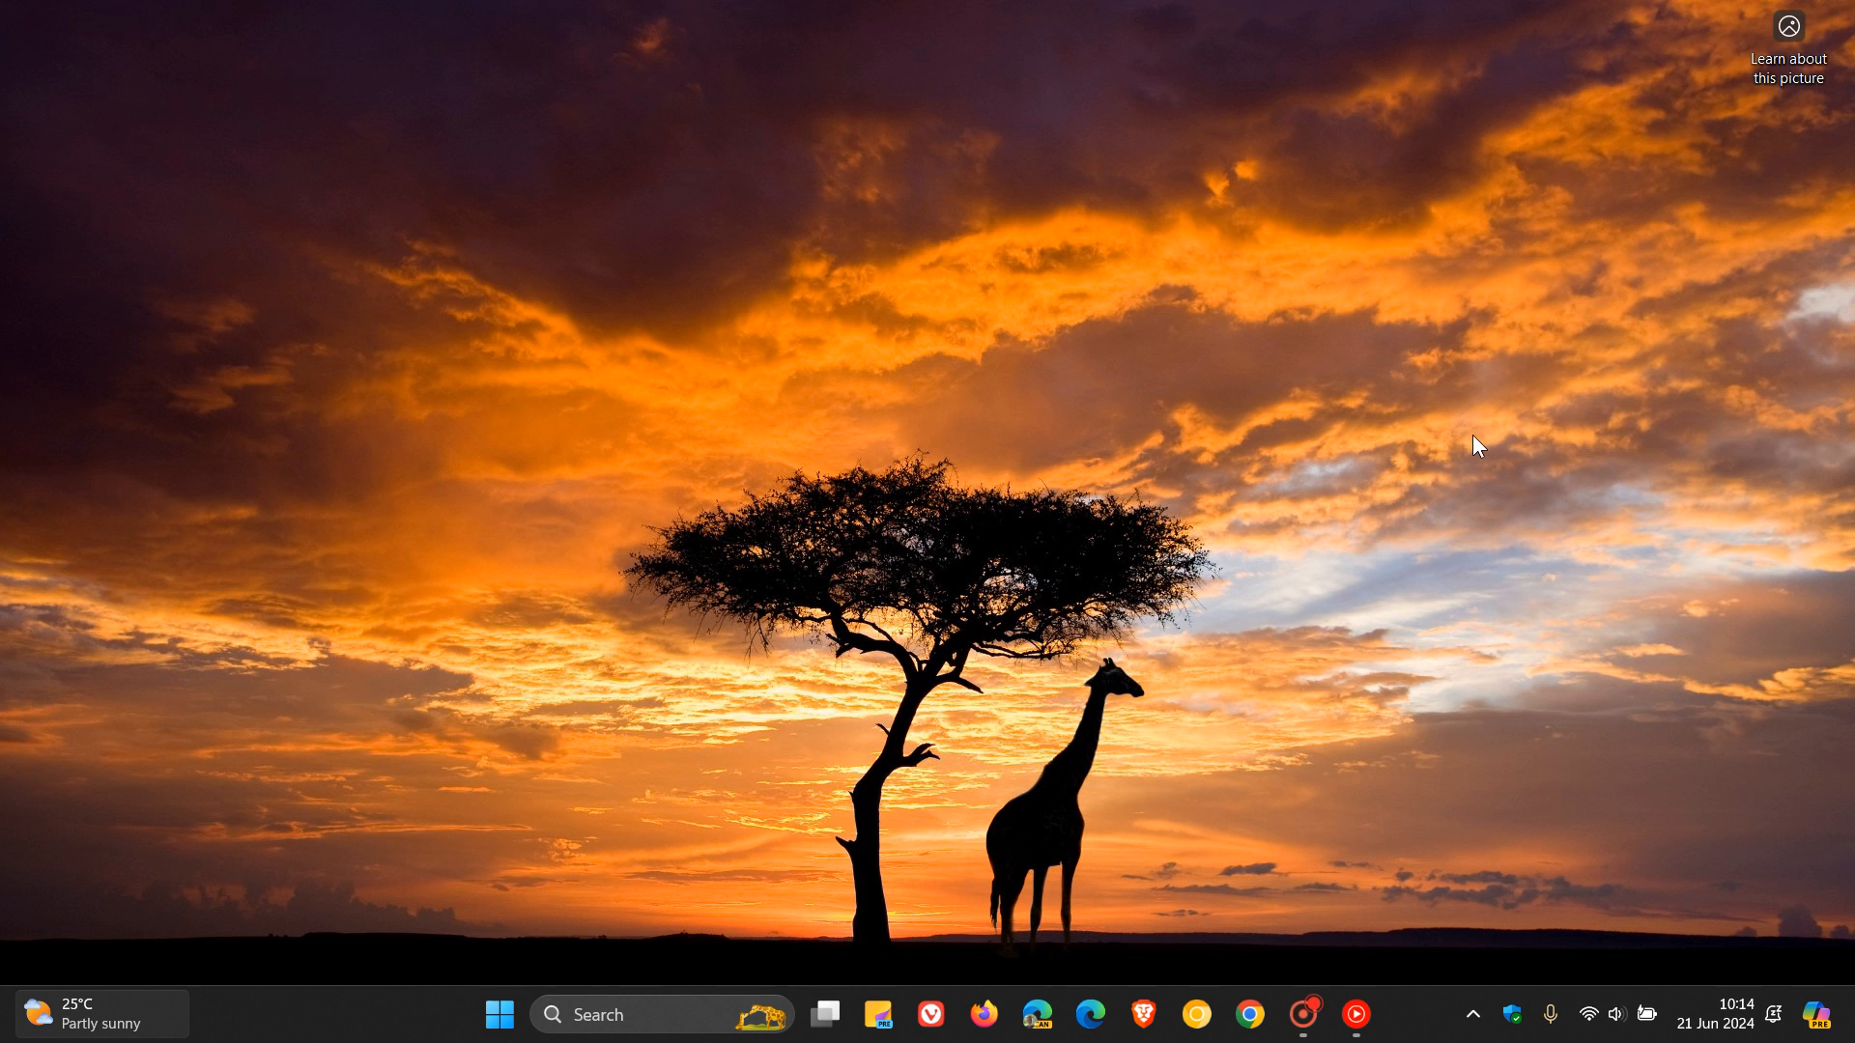
mouse_move(1470, 485)
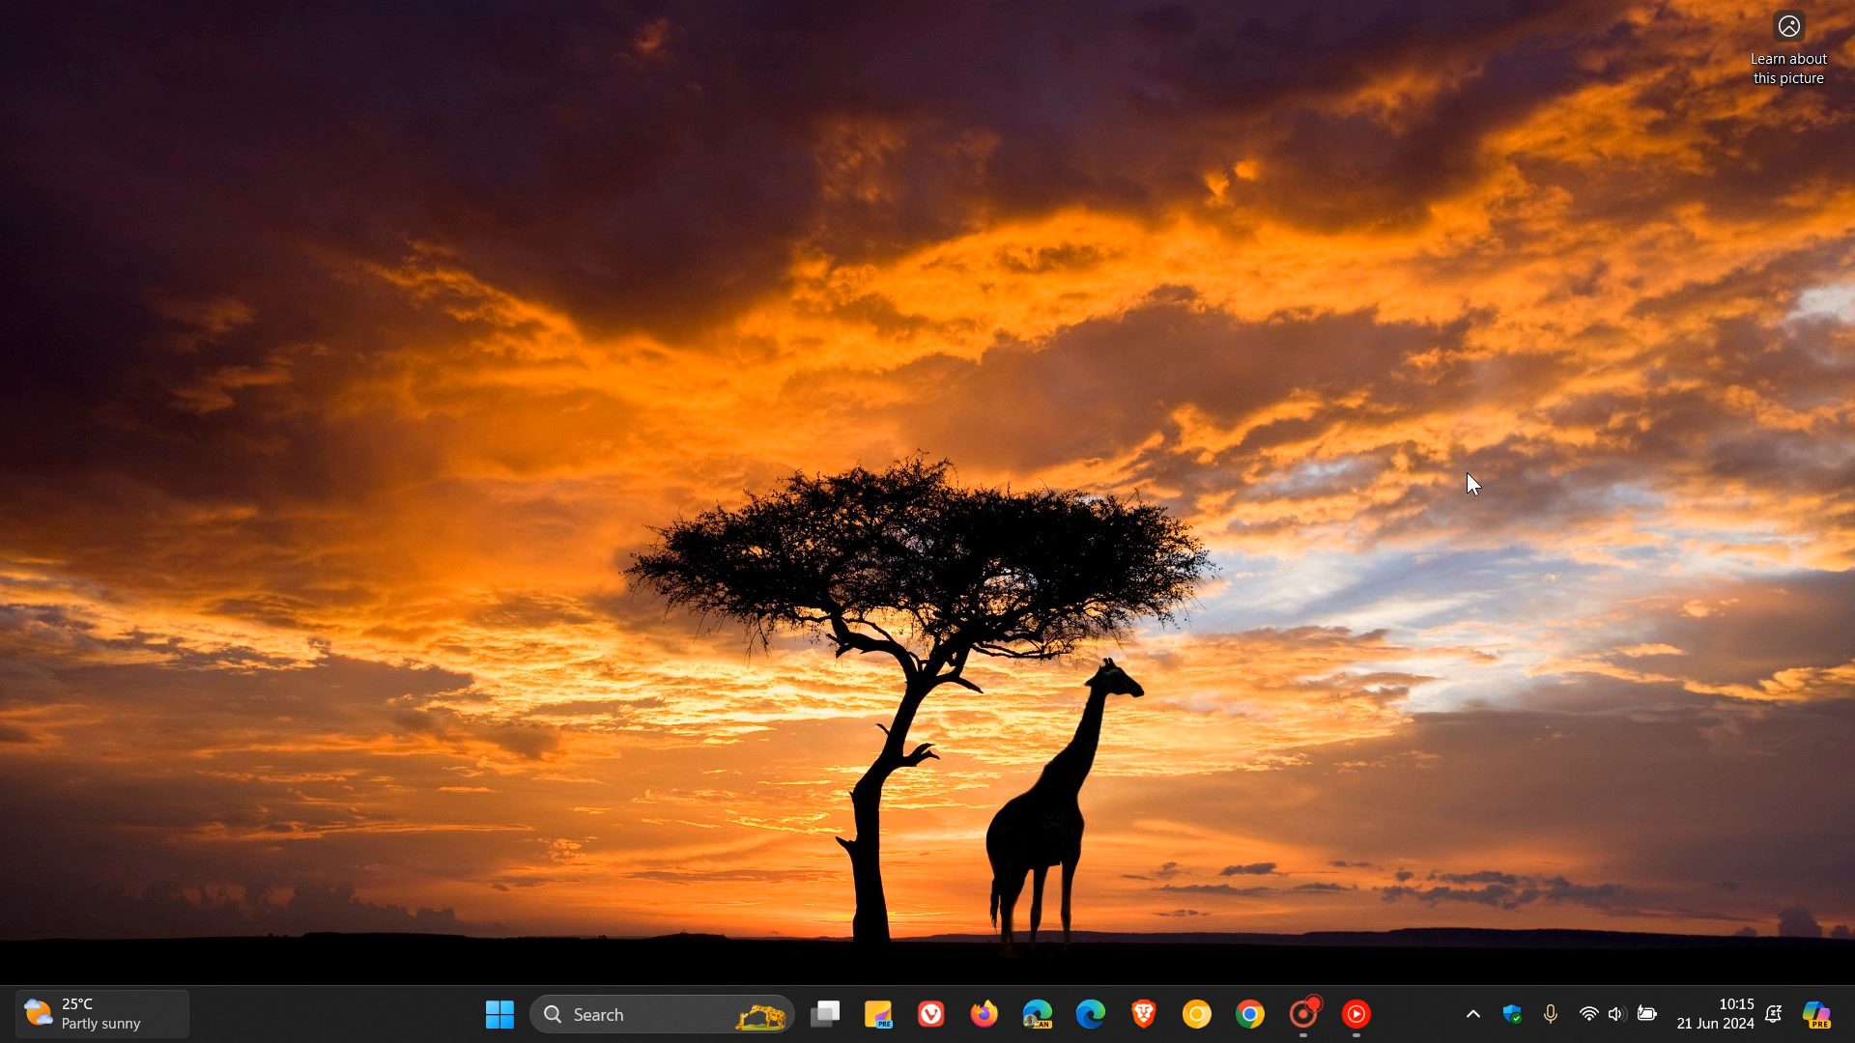
mouse_move(926, 941)
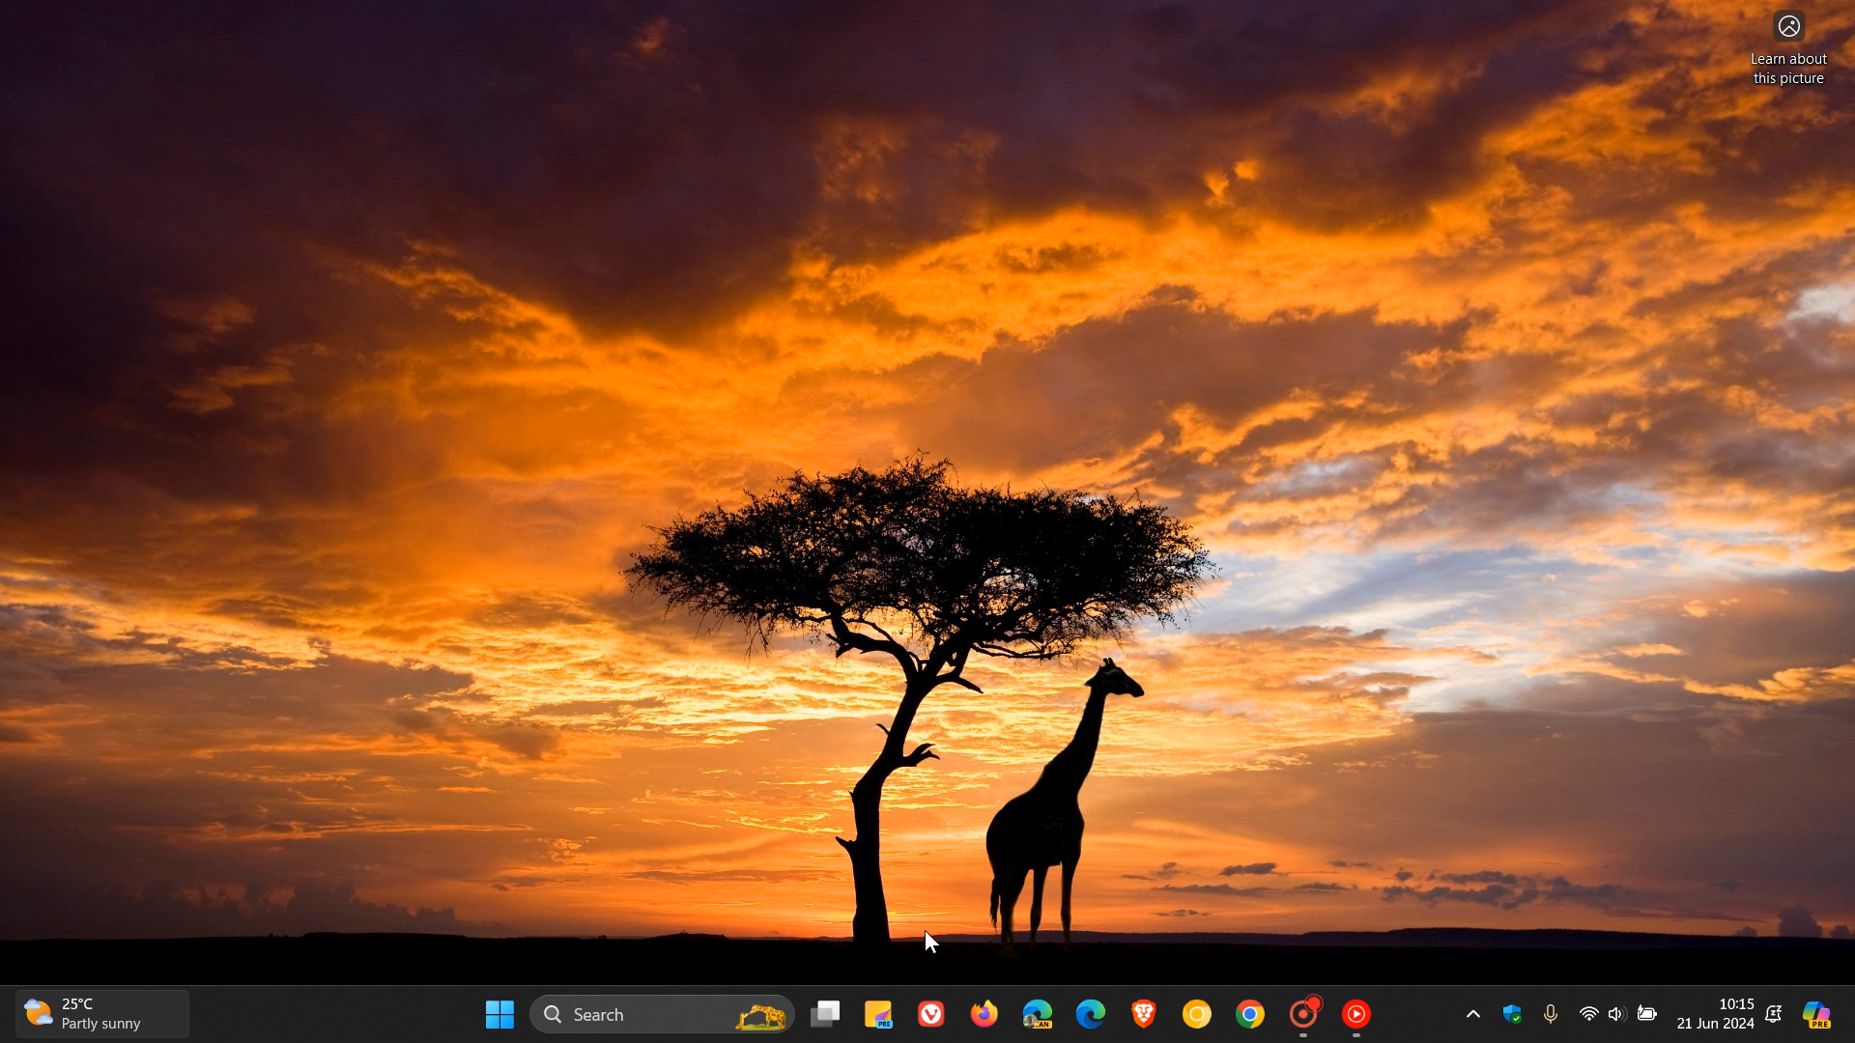
- Show the Task View overview of open windows and virtual desktops from the taskbar
click(825, 1014)
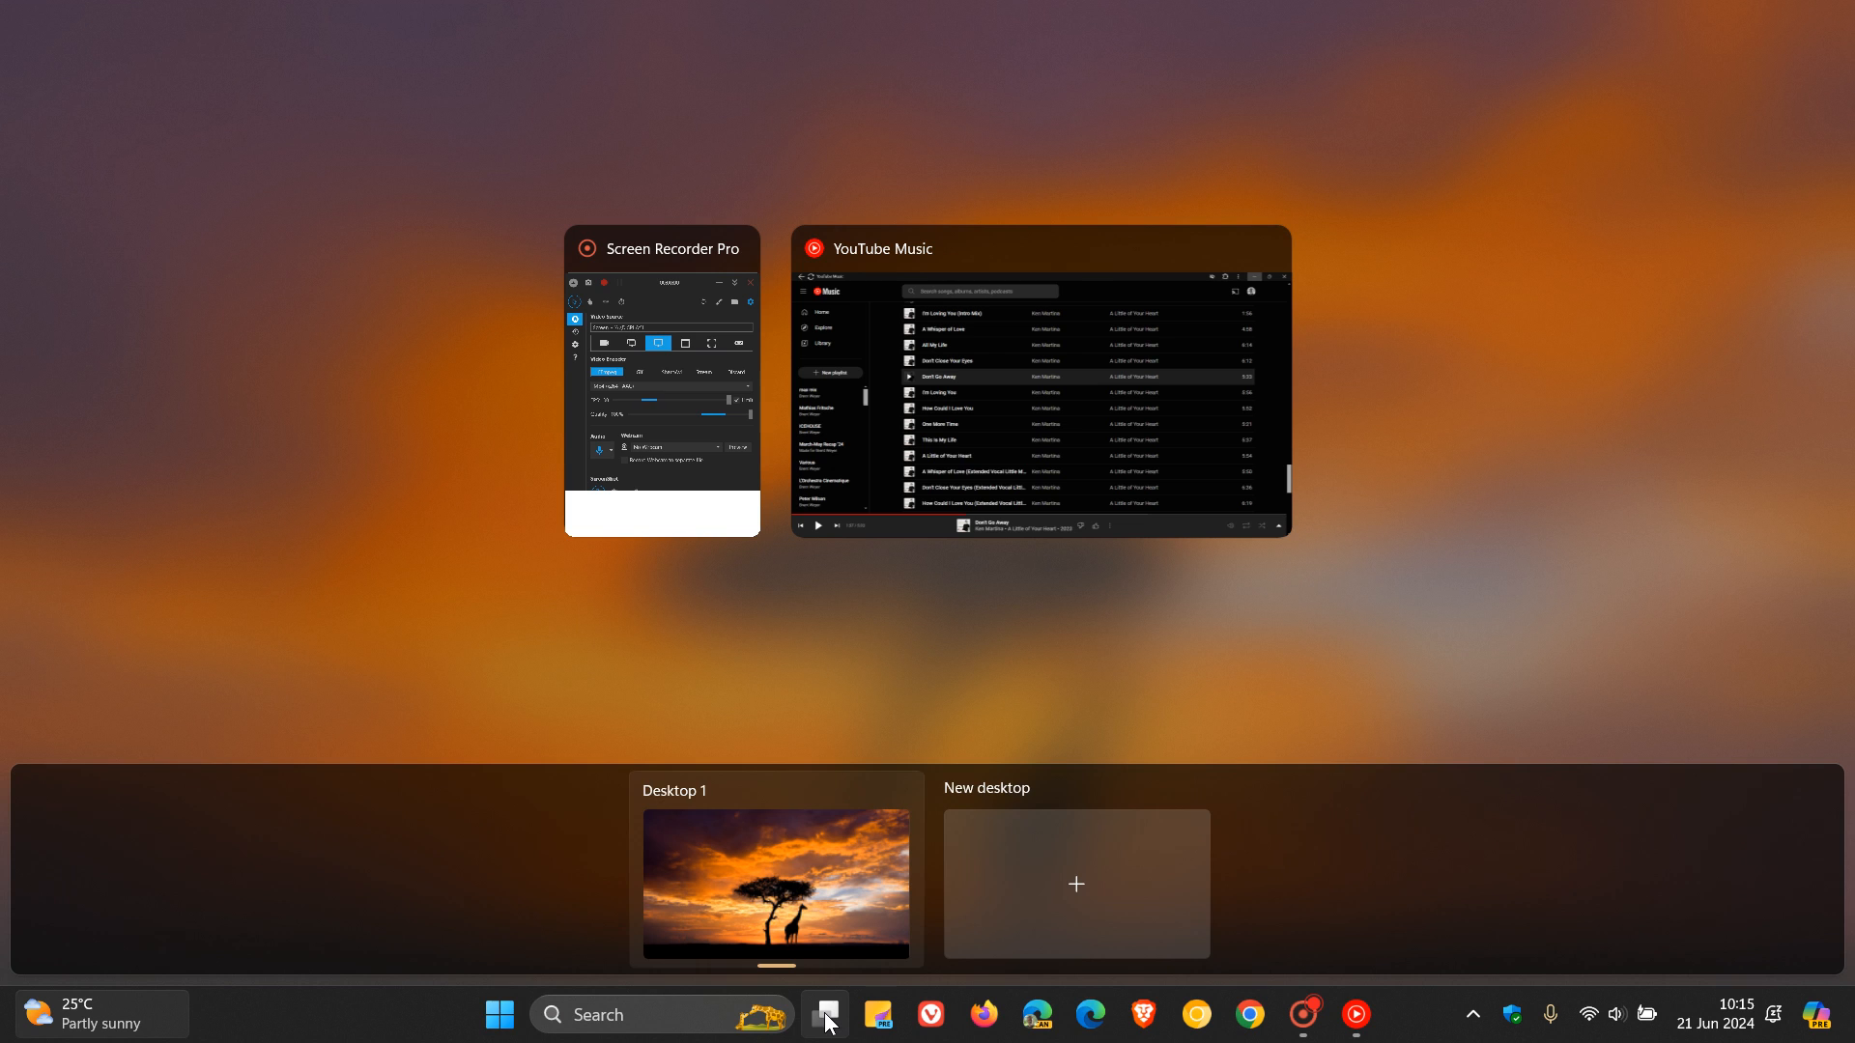
mouse_move(1638, 450)
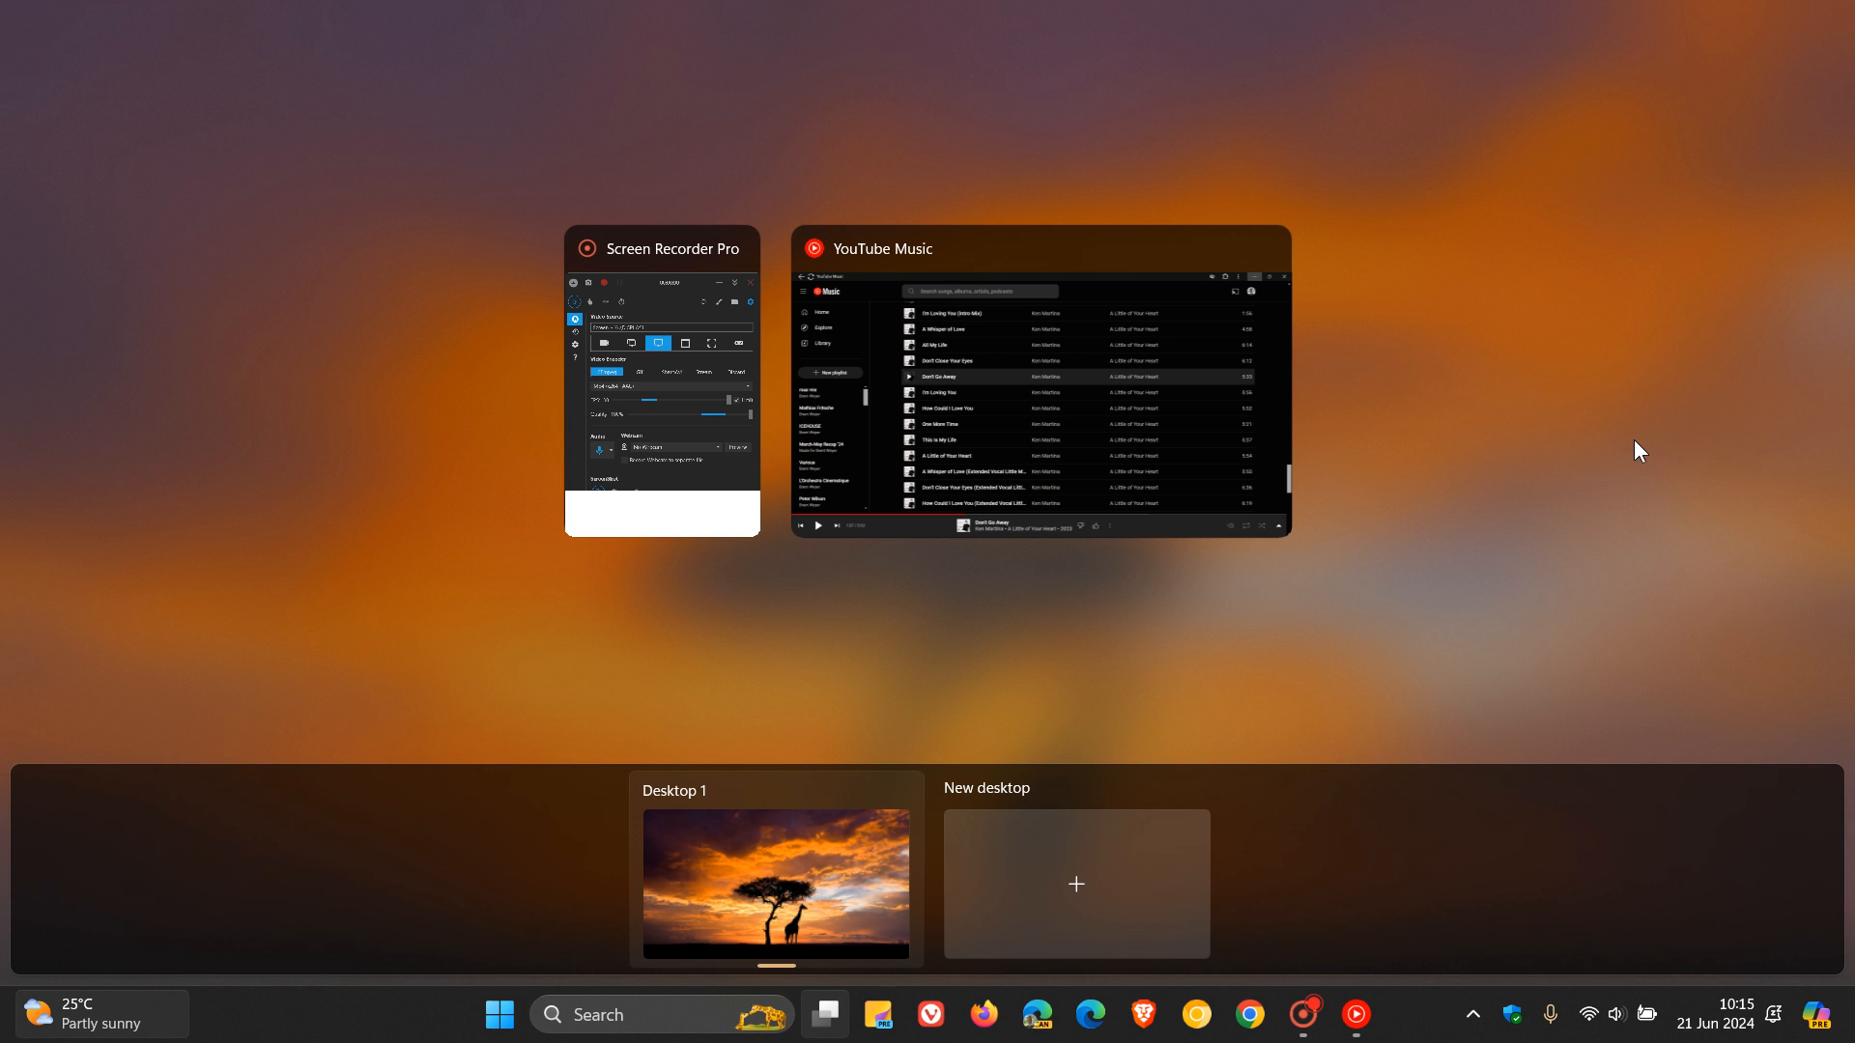
mouse_move(825, 1030)
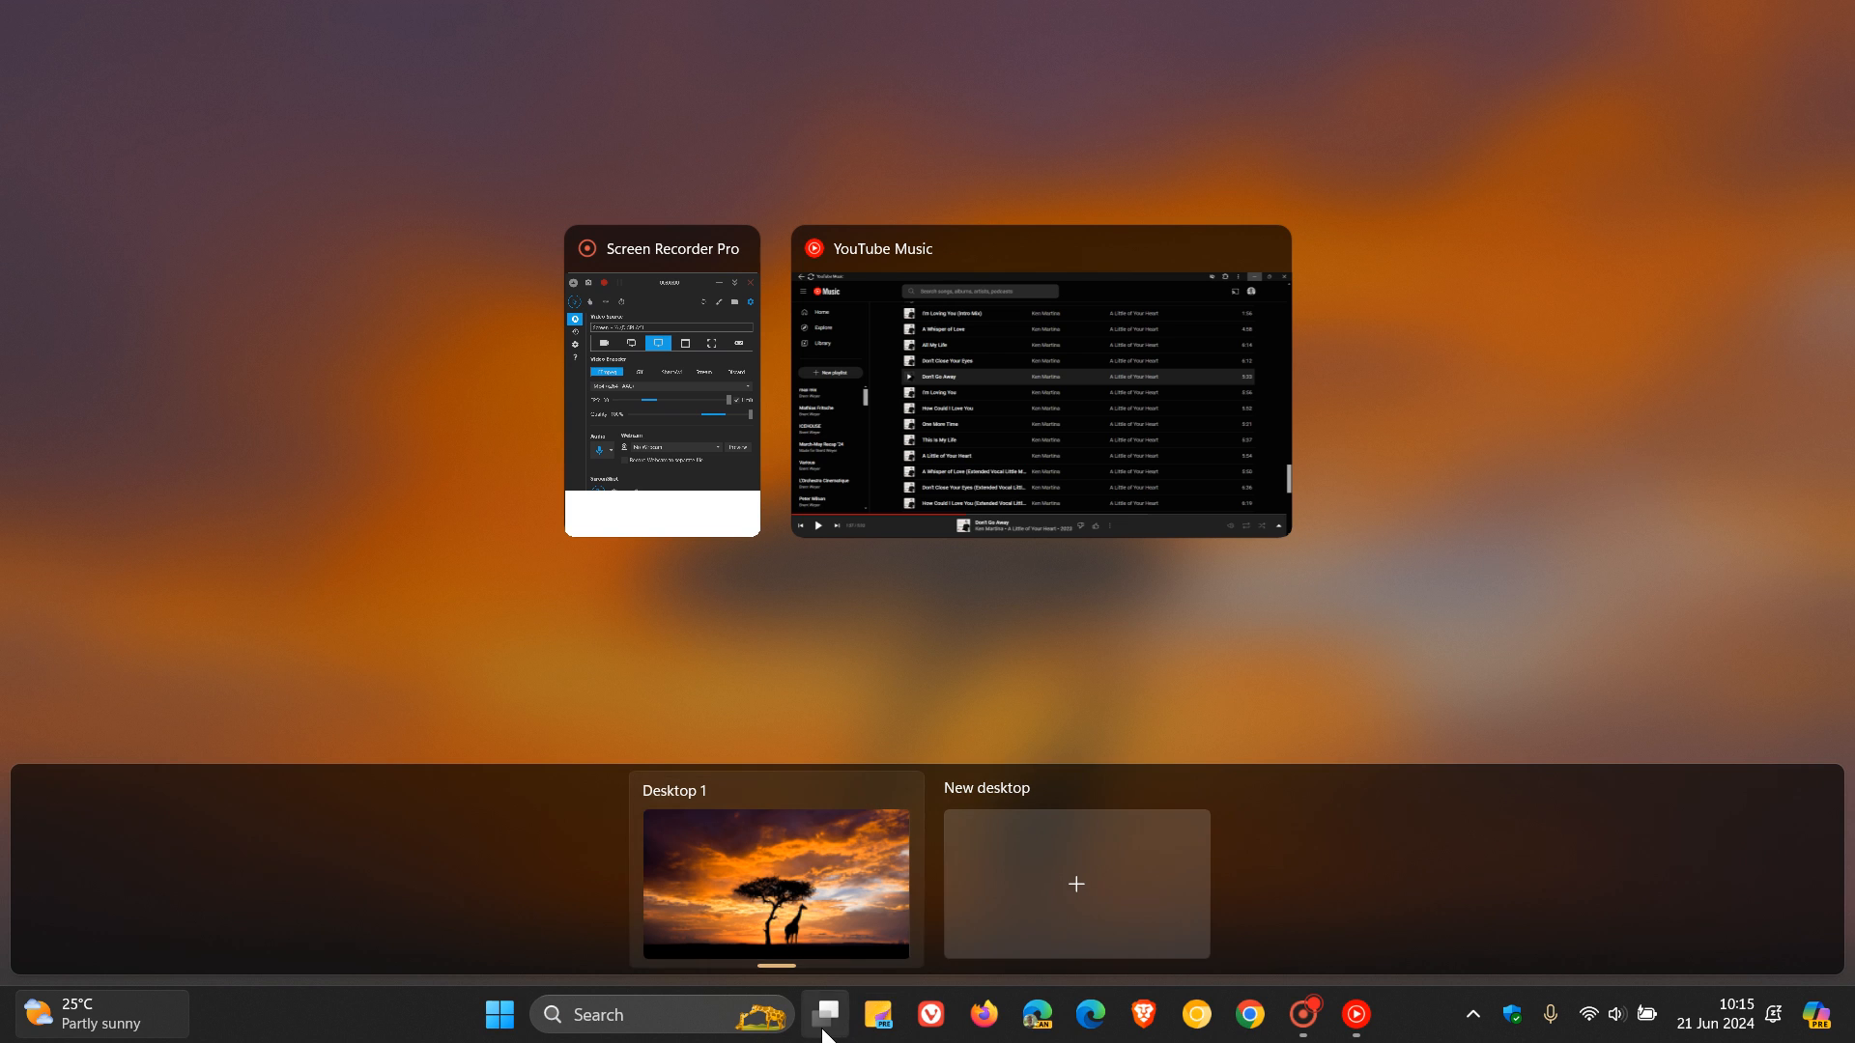